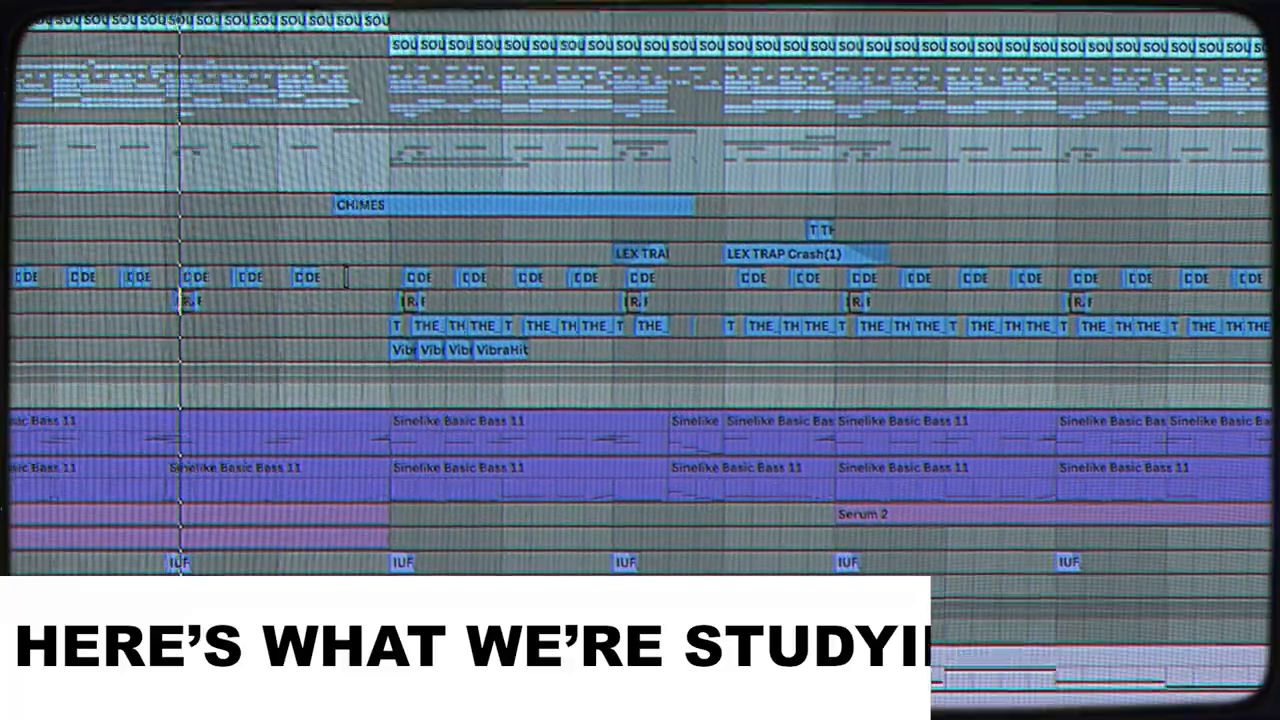
# Show the 13 Drum Rack track's woodblock chain with its 22 ms delay and EQ Eight low cut.
pyautogui.scroll(-3)
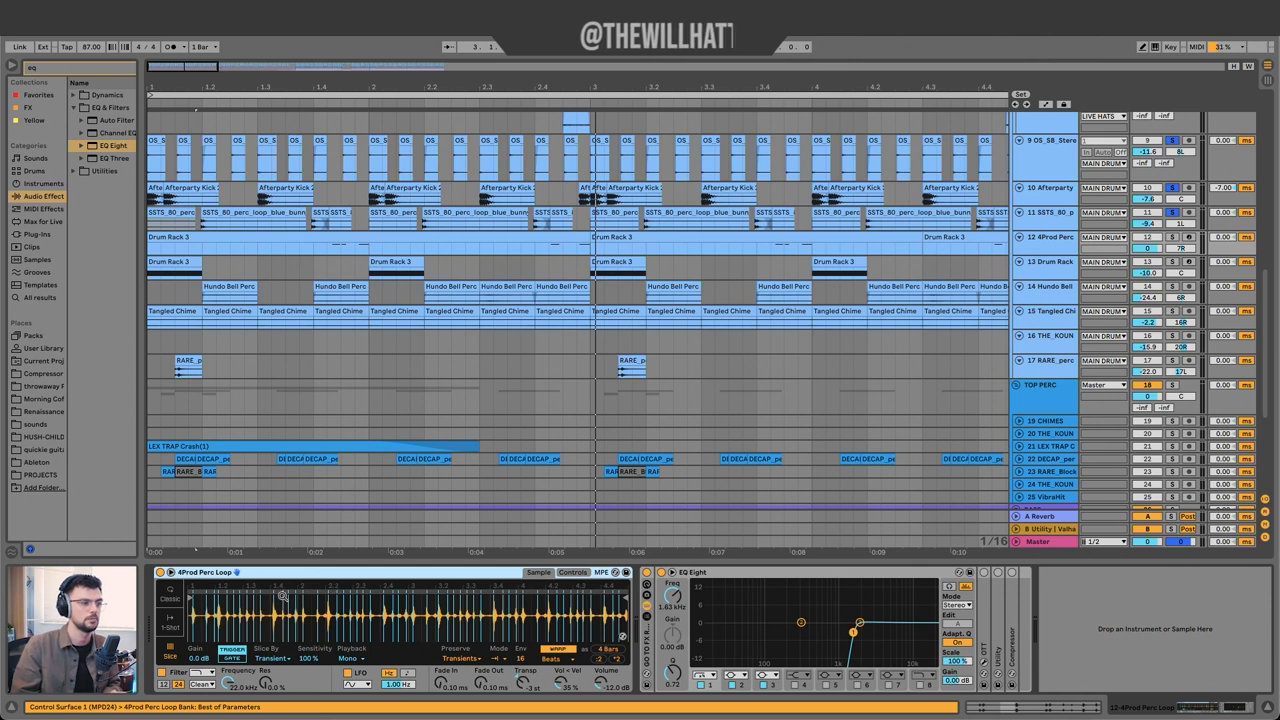
pyautogui.click(1045, 262)
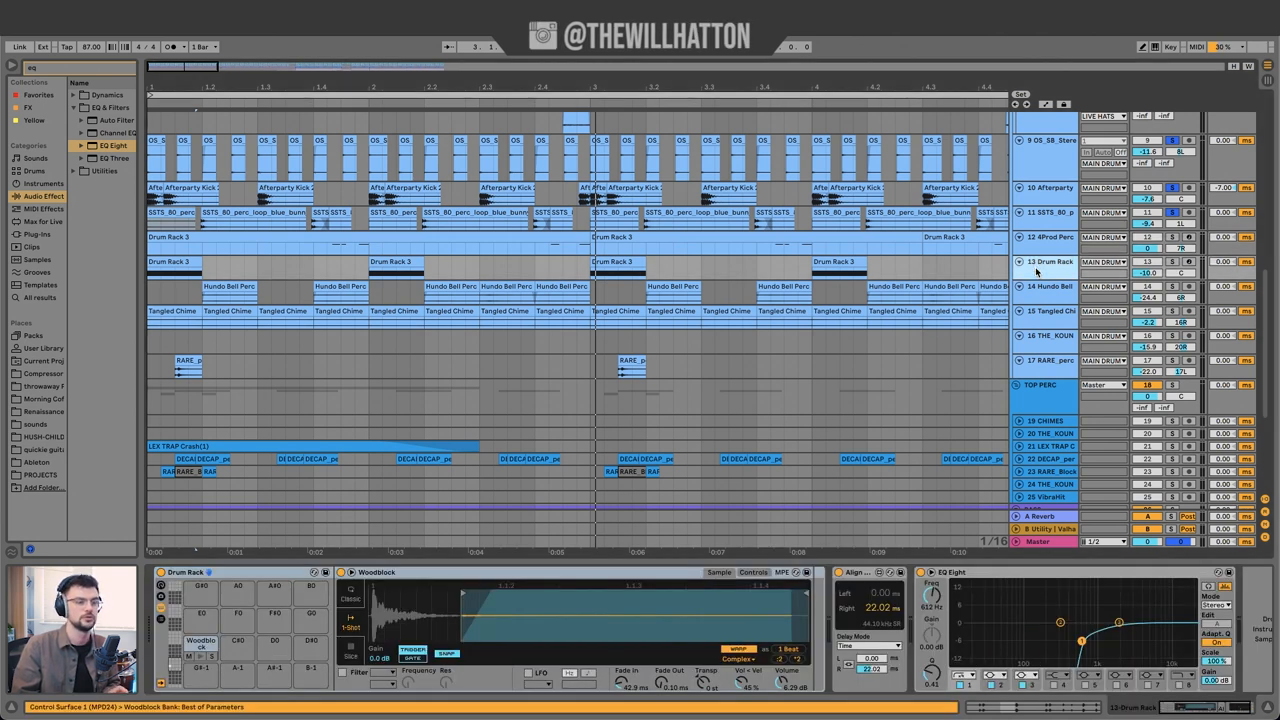
pyautogui.click(1047, 237)
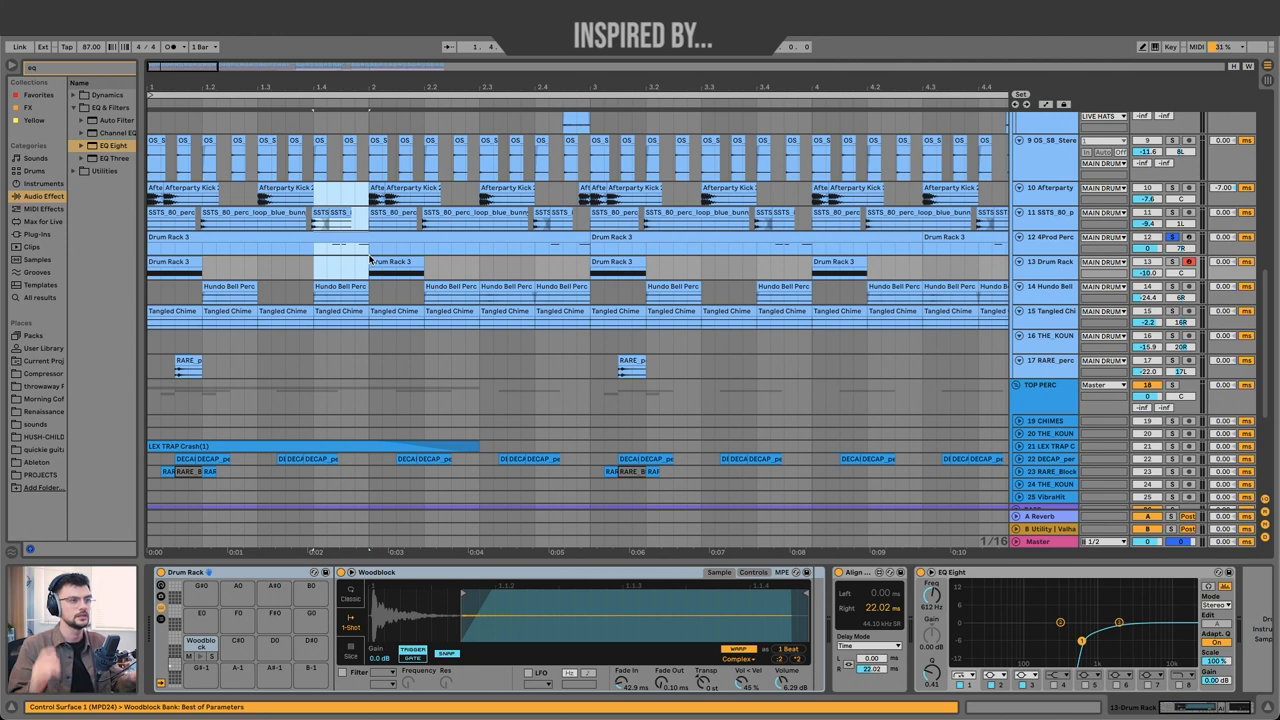
pyautogui.moveTo(328, 252)
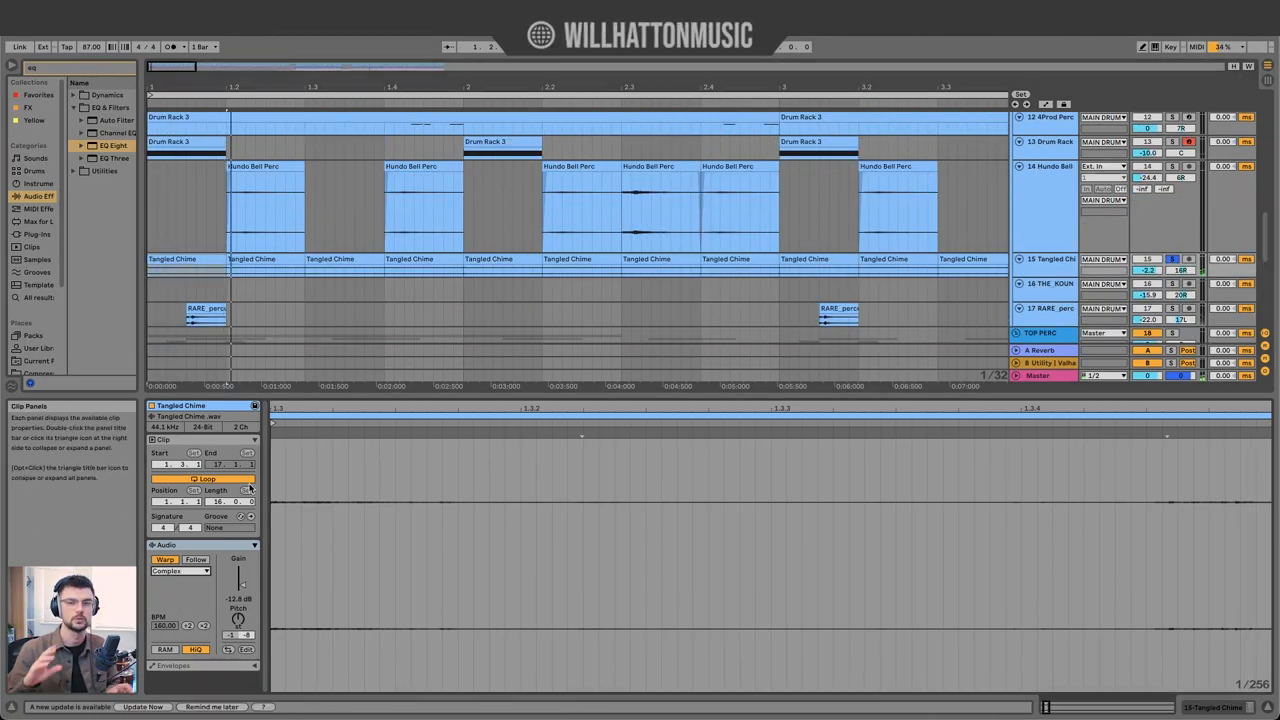
pyautogui.click(180, 571)
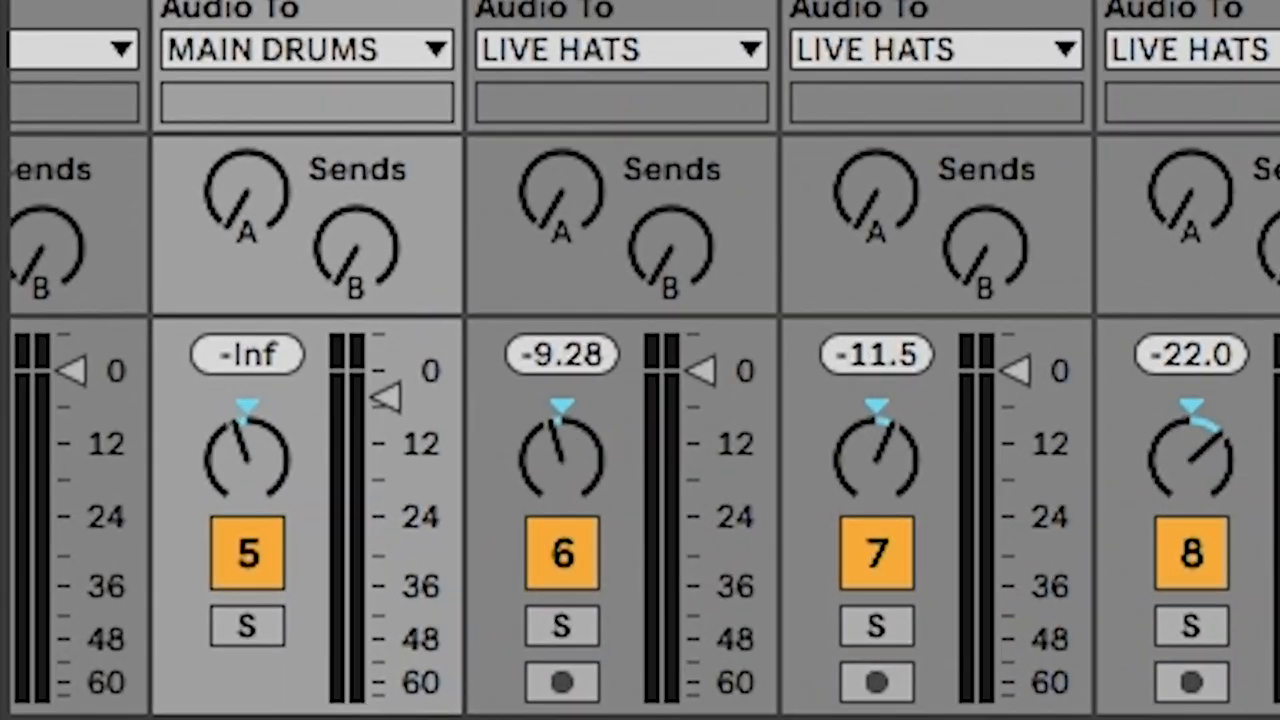
pyautogui.hscroll(3)
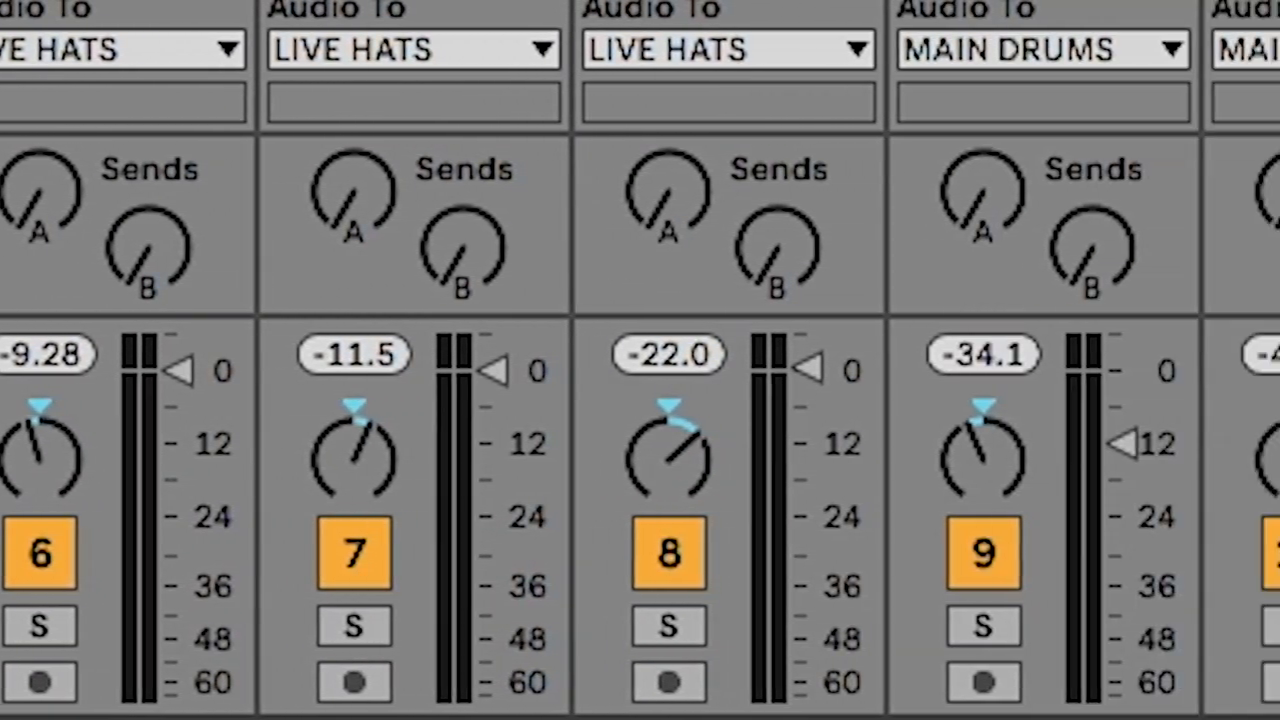
pyautogui.hscroll(3)
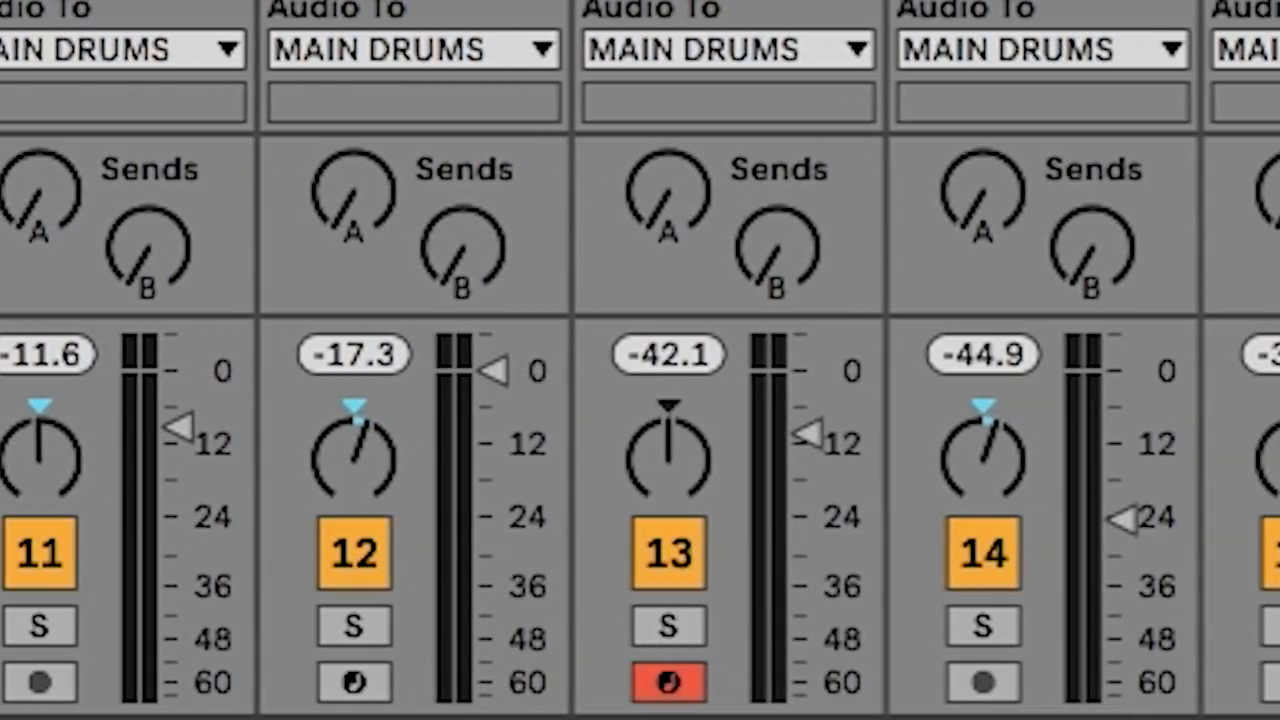
pyautogui.hscroll(3)
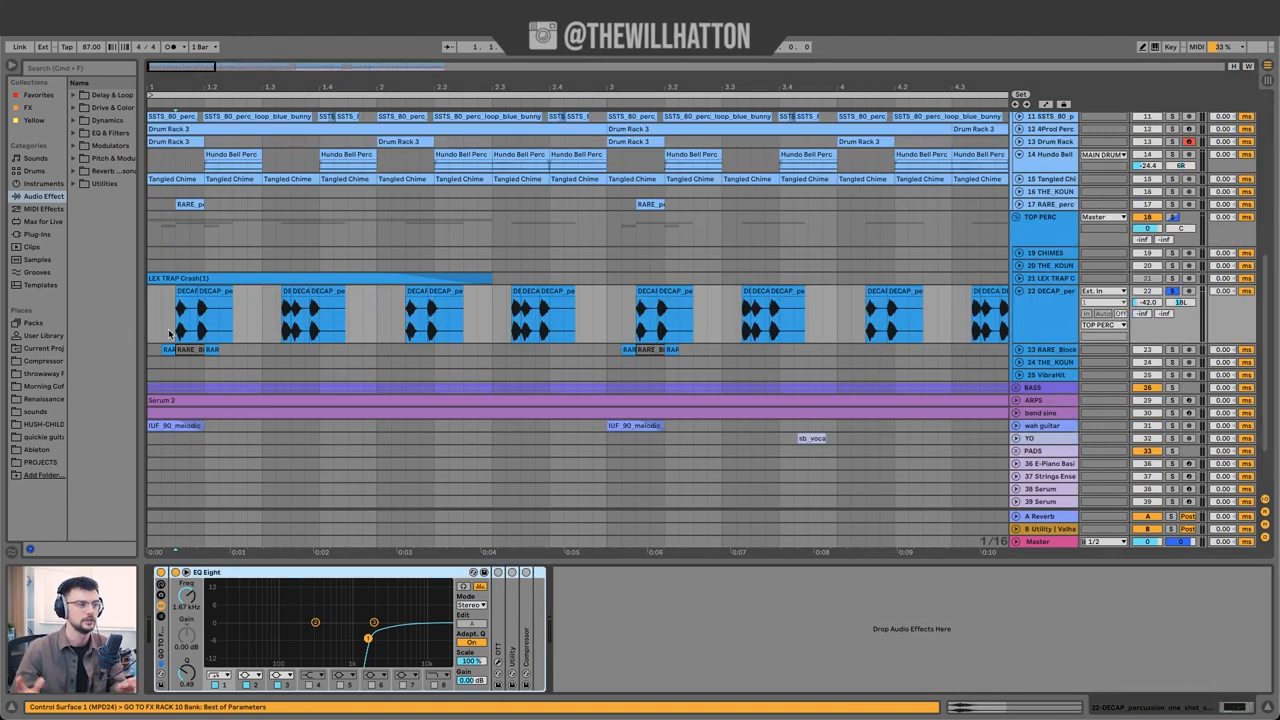
pyautogui.click(185, 300)
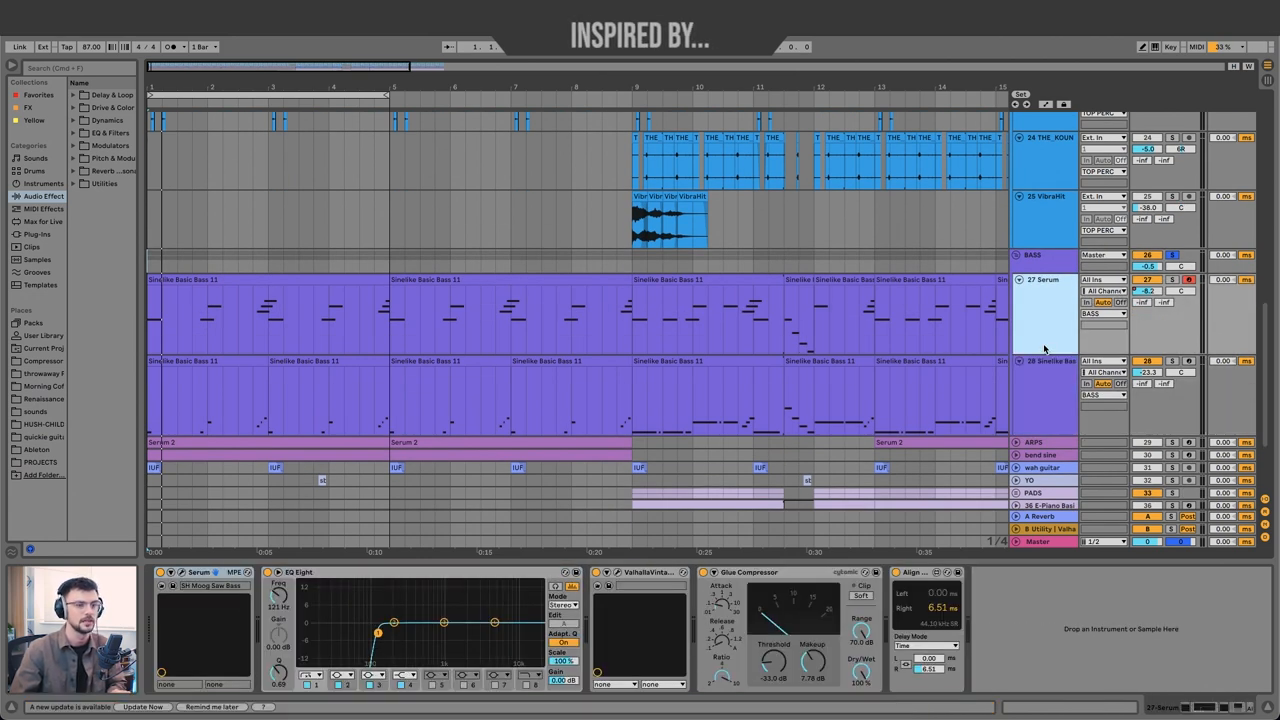
pyautogui.doubleClick(1045, 315)
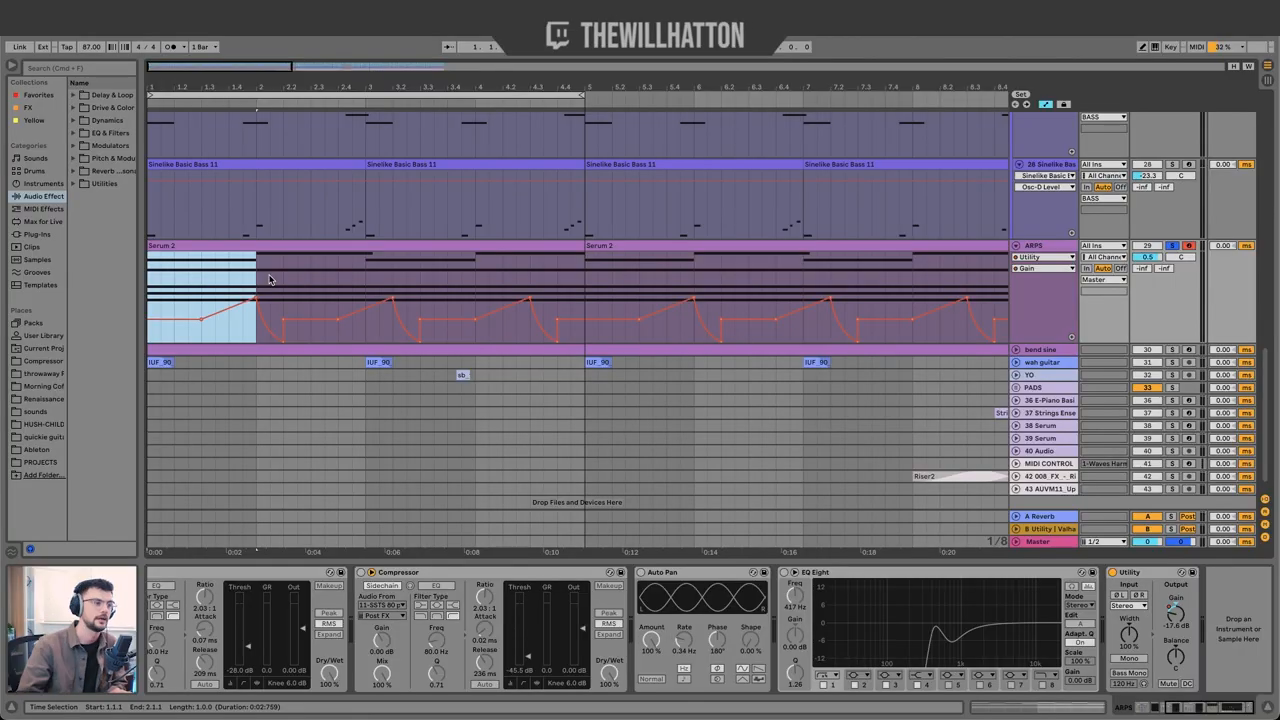
pyautogui.moveTo(281, 278)
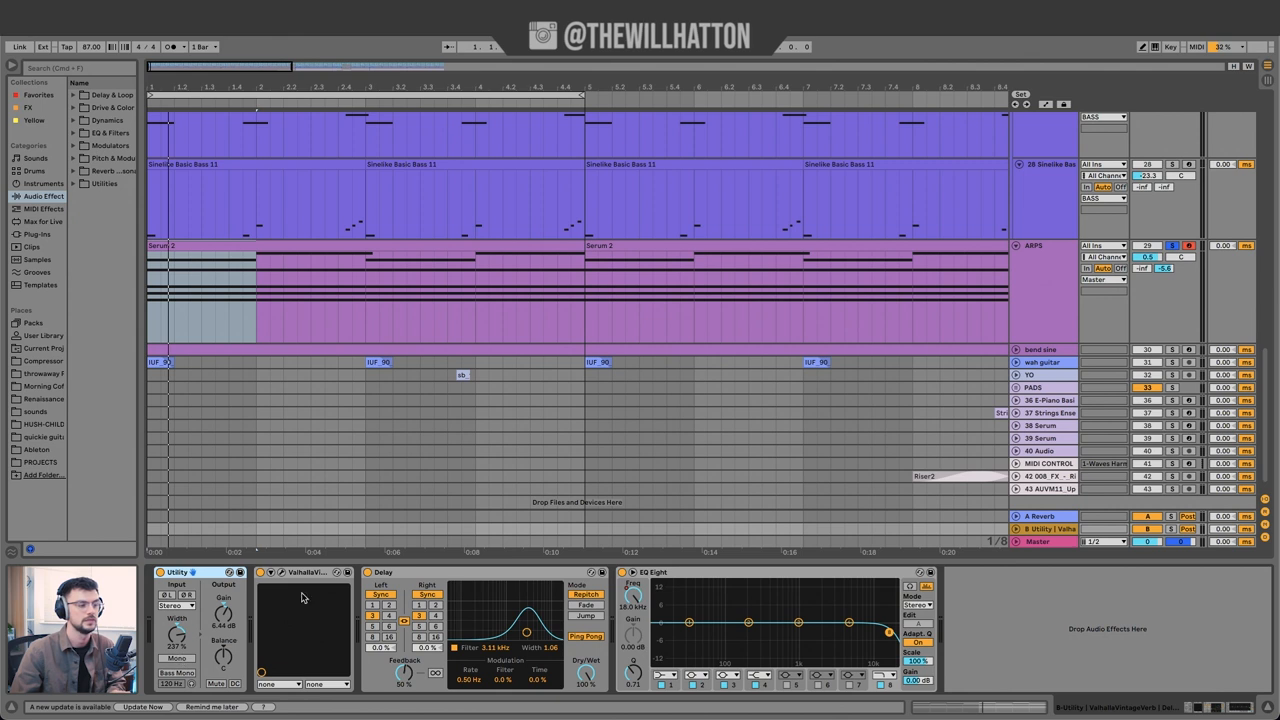
# Select return track B to view its Utility, ValhallaVintageVerb, Delay and EQ Eight chain.
pyautogui.click(290, 572)
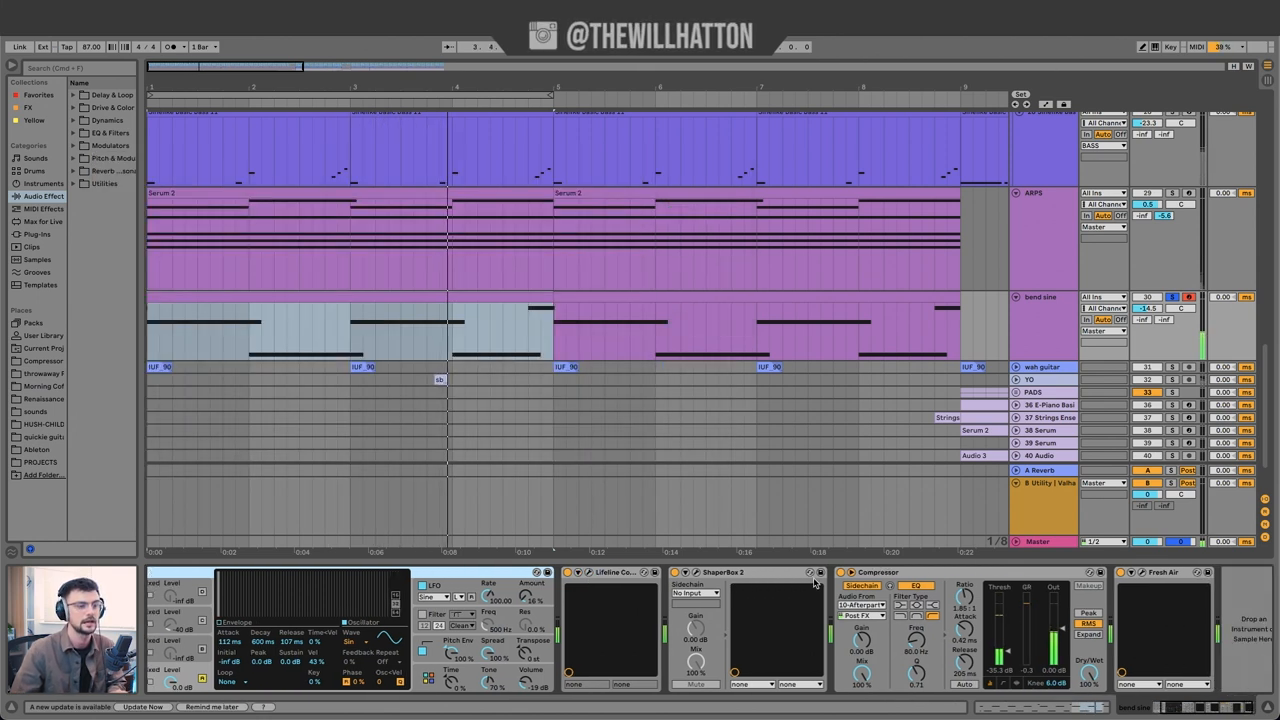
# Show the bend sine track's synth, ShaperBox 2, sidechained Compressor and Fresh Air in Device View.
pyautogui.click(683, 572)
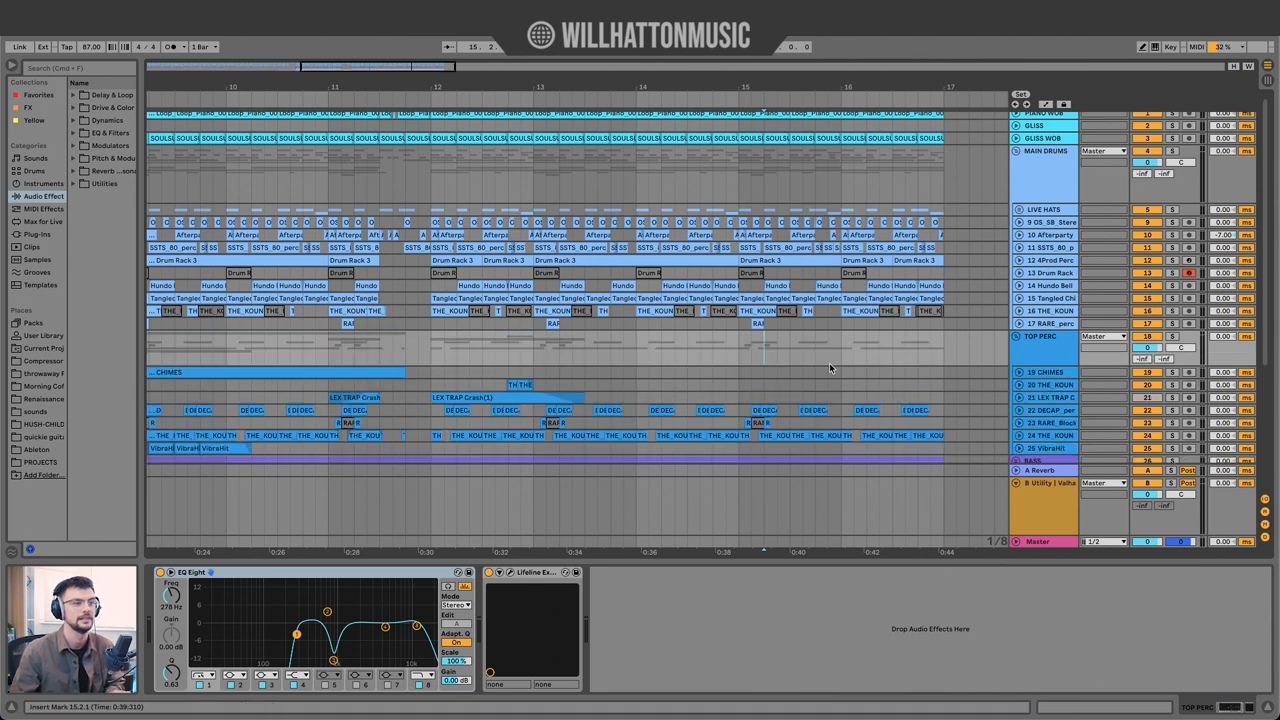
# Scroll the arrangement down to the 34 Serum track in the PADS group.
pyautogui.scroll(-3)
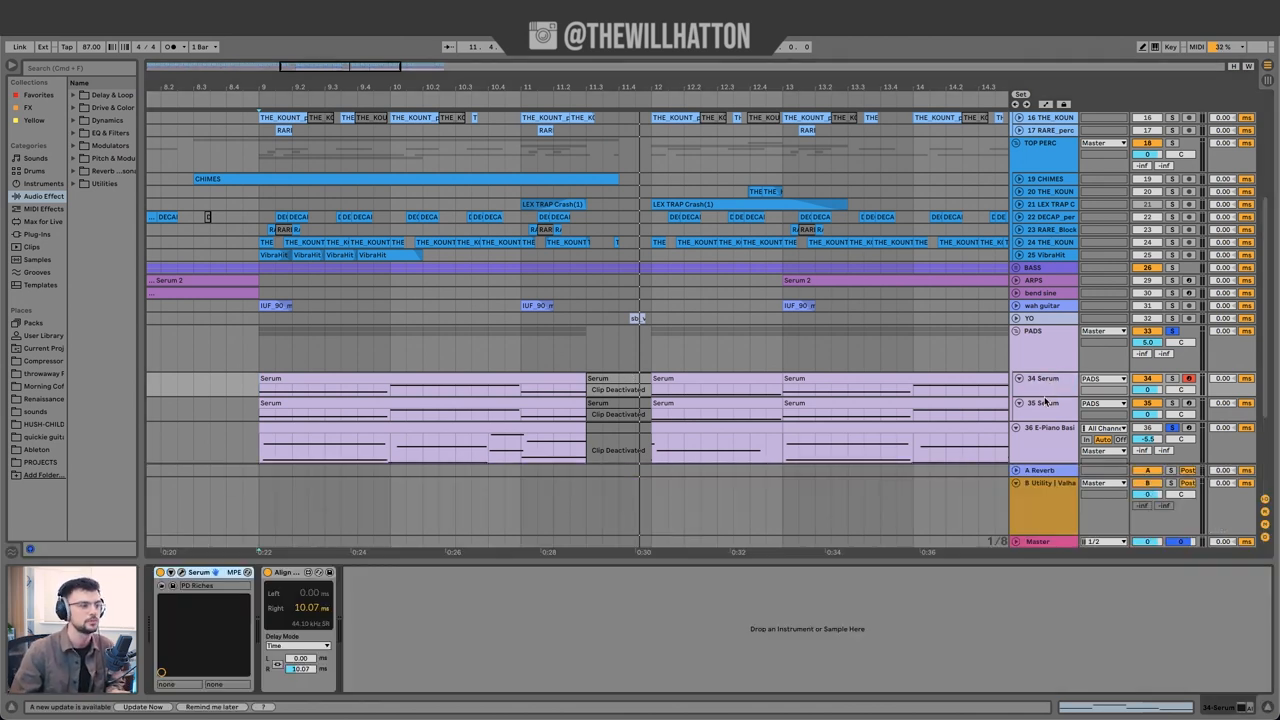
# Show track 38 Serum's Phaser-Flanger, Chorus-Ensemble, EQ Eight, Utility and Compressor chain.
pyautogui.click(1043, 403)
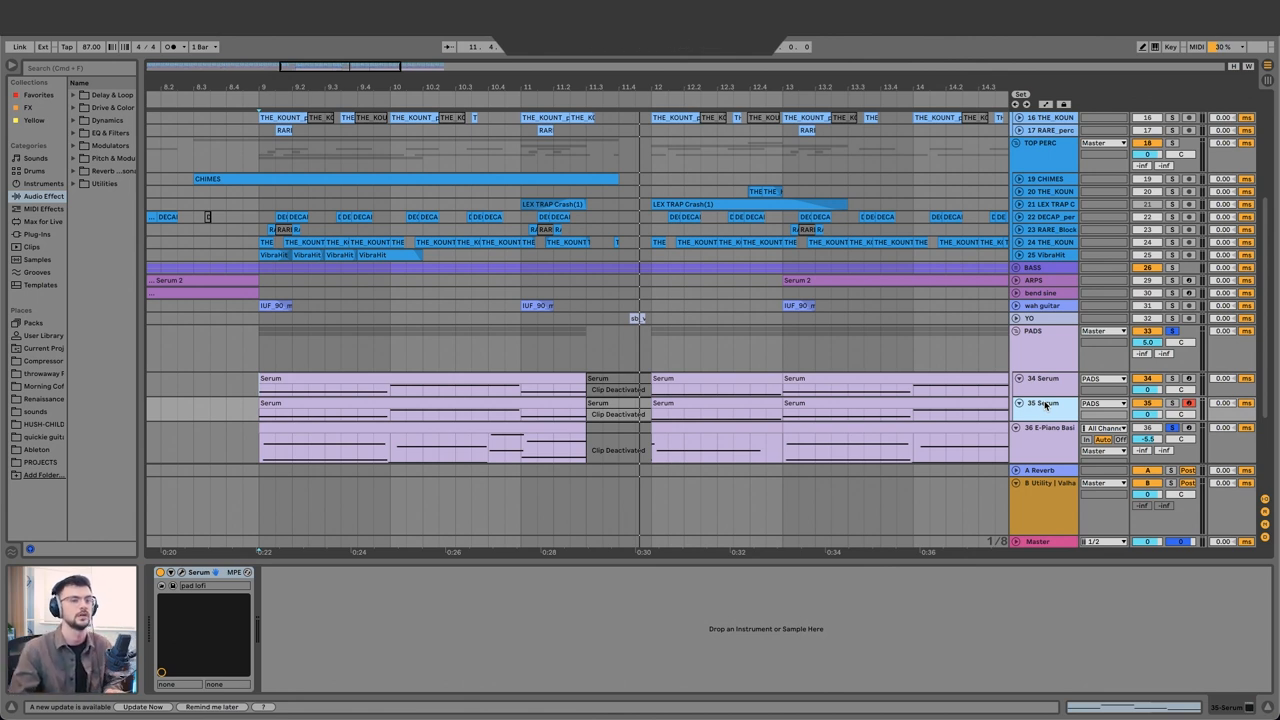
pyautogui.click(1043, 427)
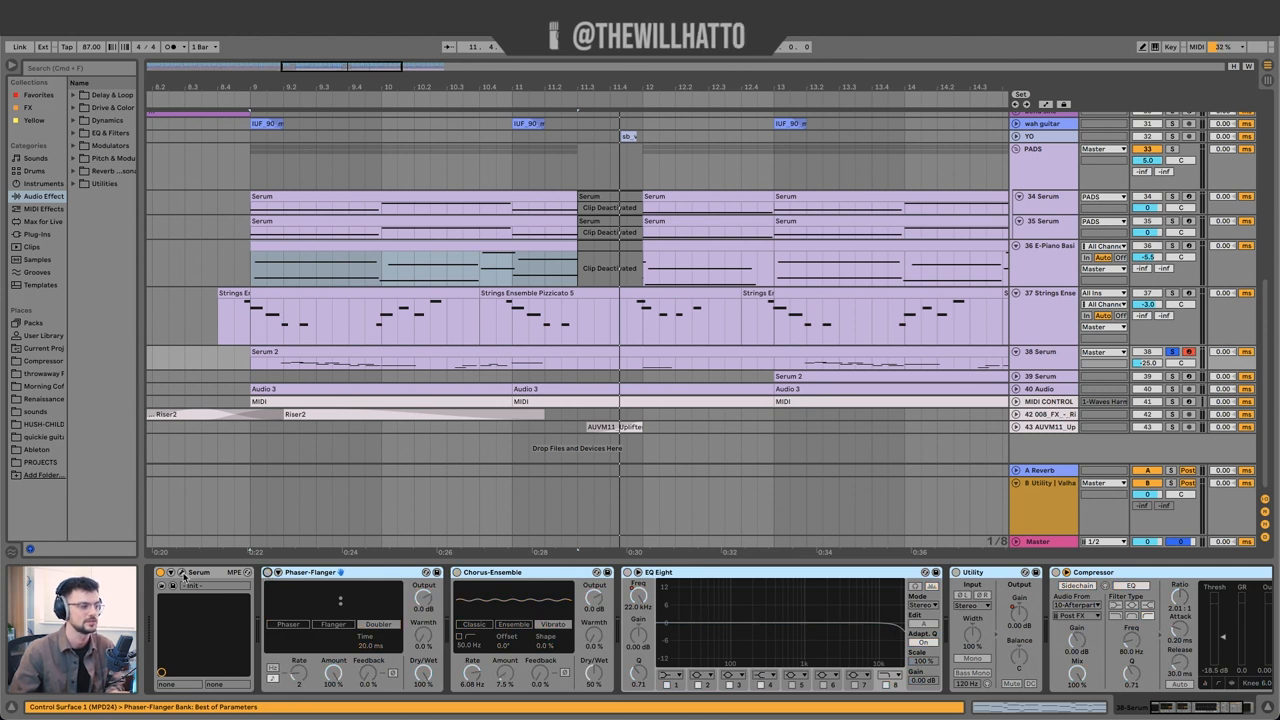
pyautogui.click(183, 572)
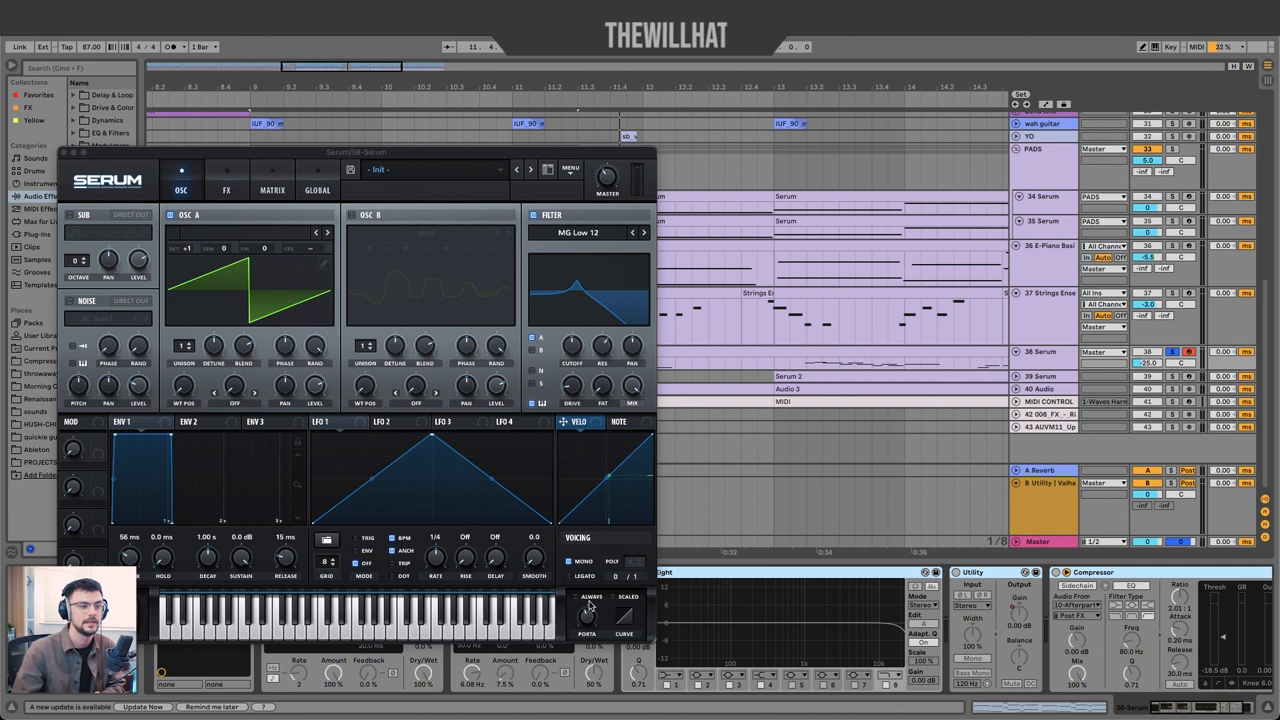
pyautogui.moveTo(588, 615)
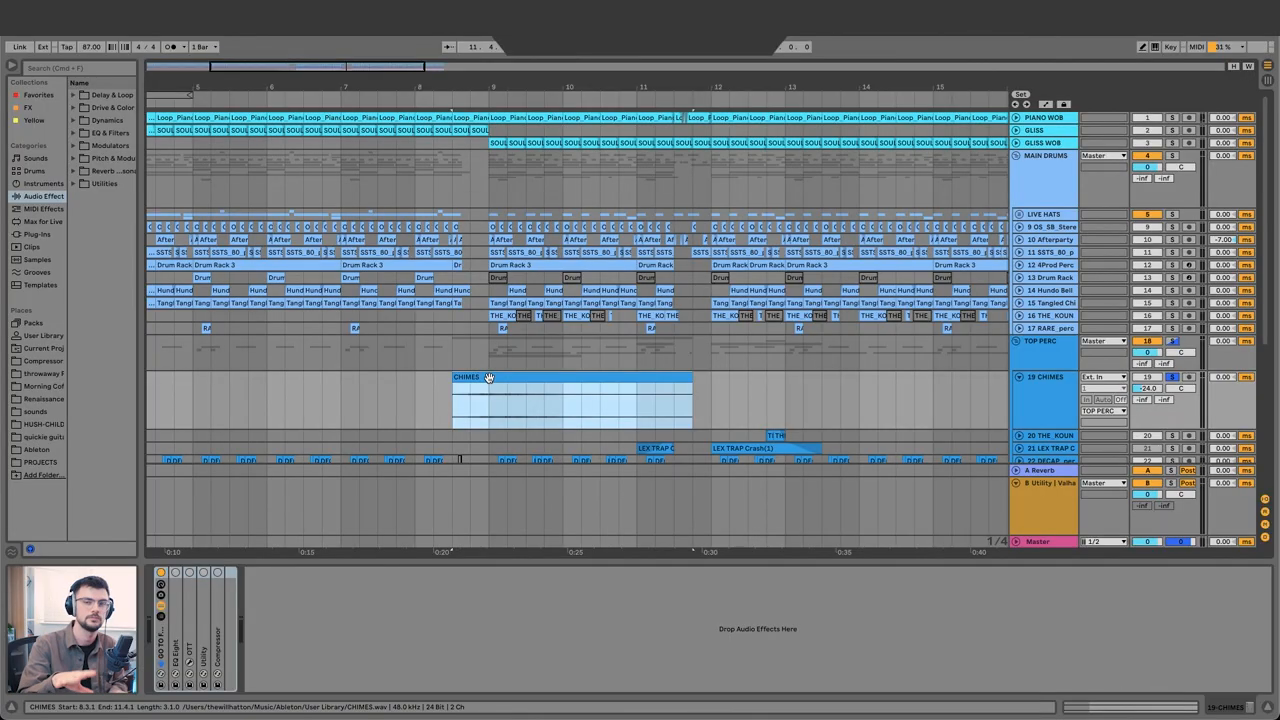
# Place the insert marker at 9.1.1 on the CHIMES track.
pyautogui.click(490, 377)
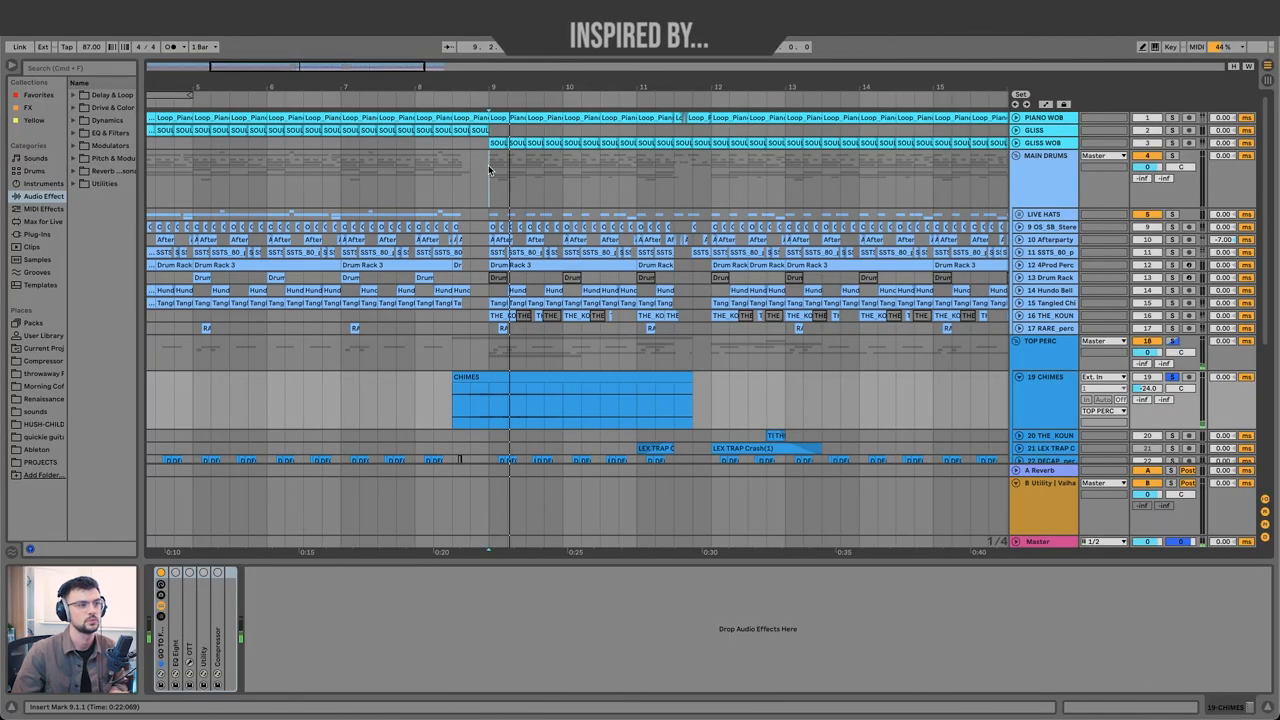